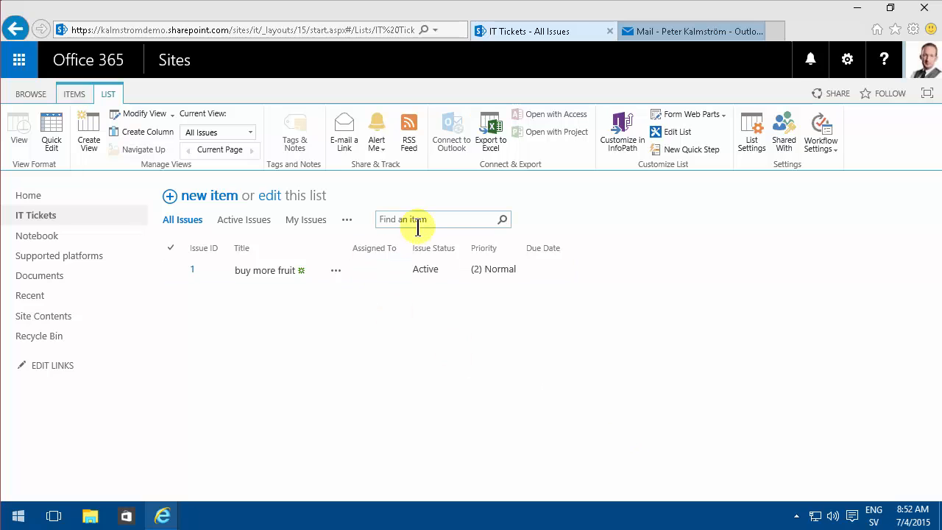
mouse_move(600, 234)
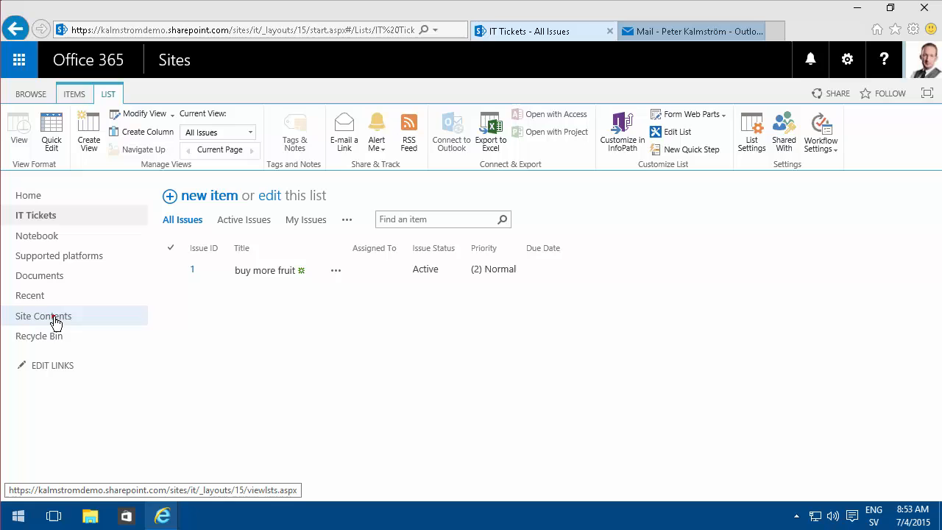
- Browse the site's contents and the 'Your Apps' page of apps available to add
click(44, 315)
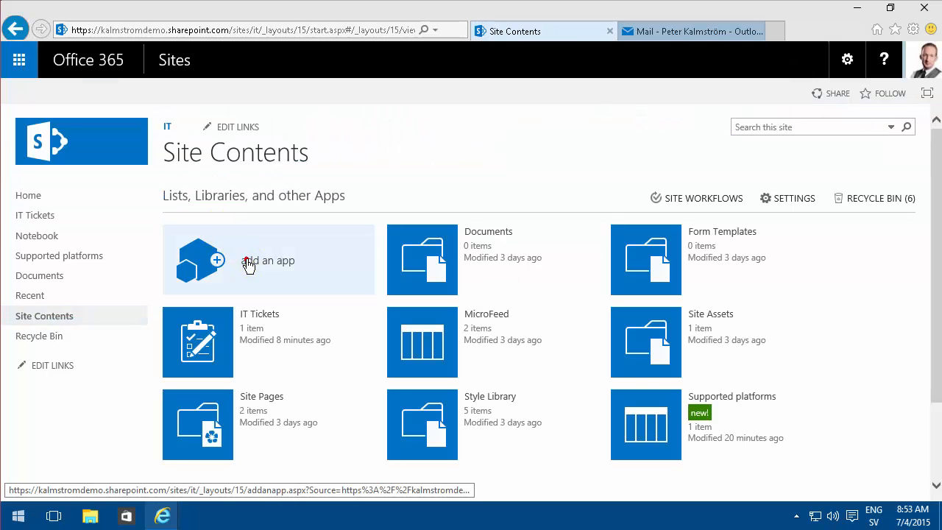
click(268, 259)
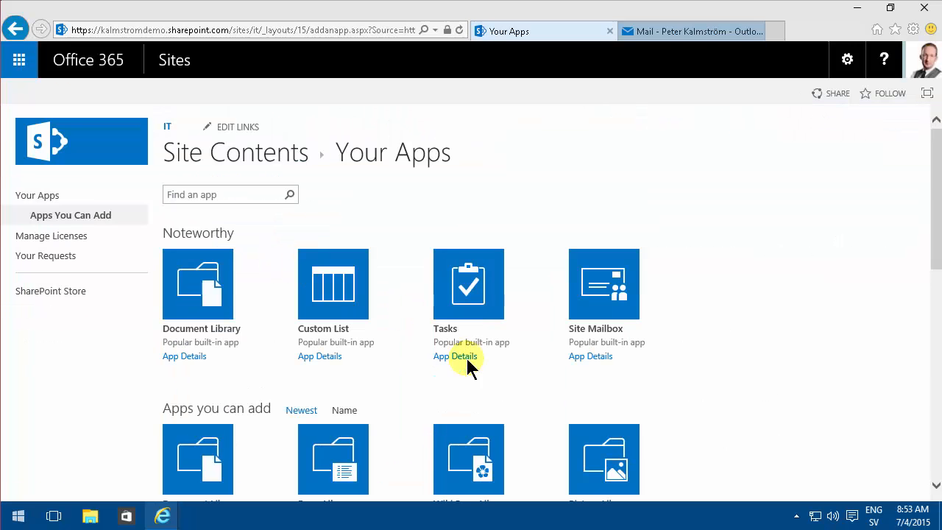
scroll(down, 3)
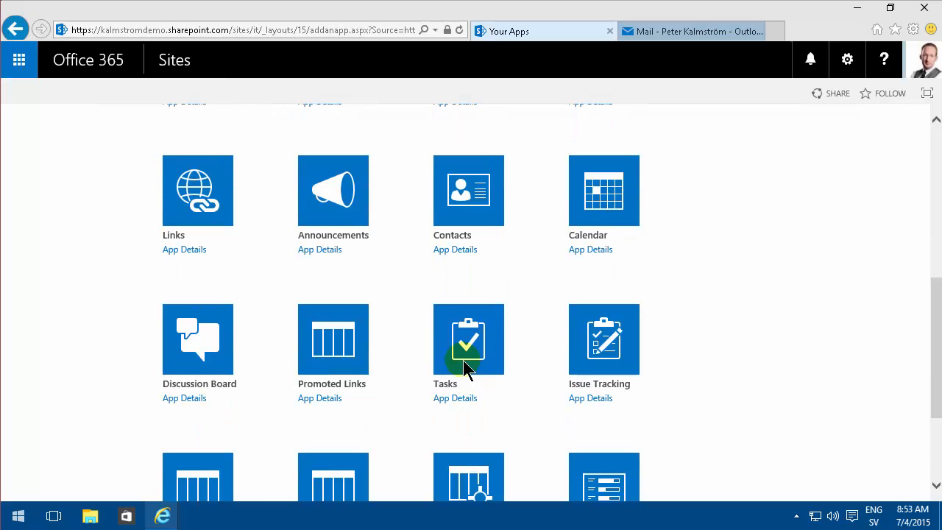
scroll(down, 3)
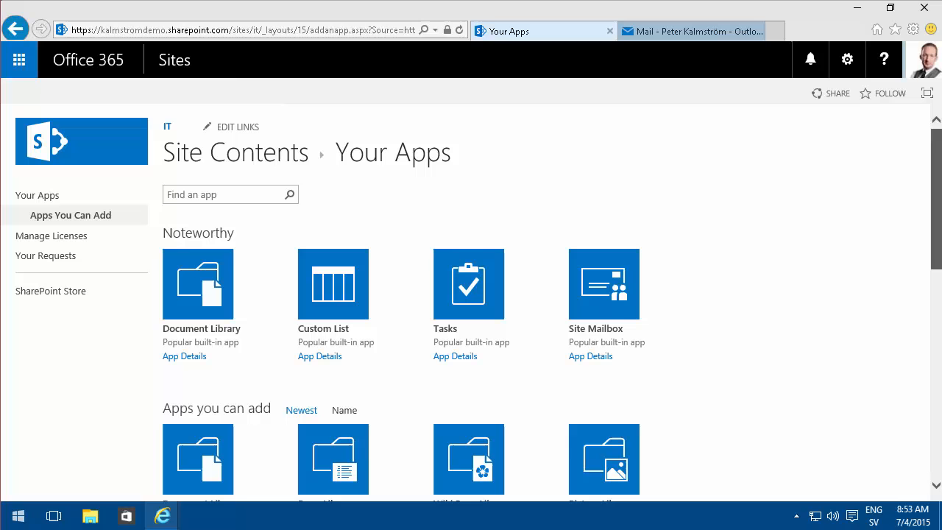
mouse_move(167, 126)
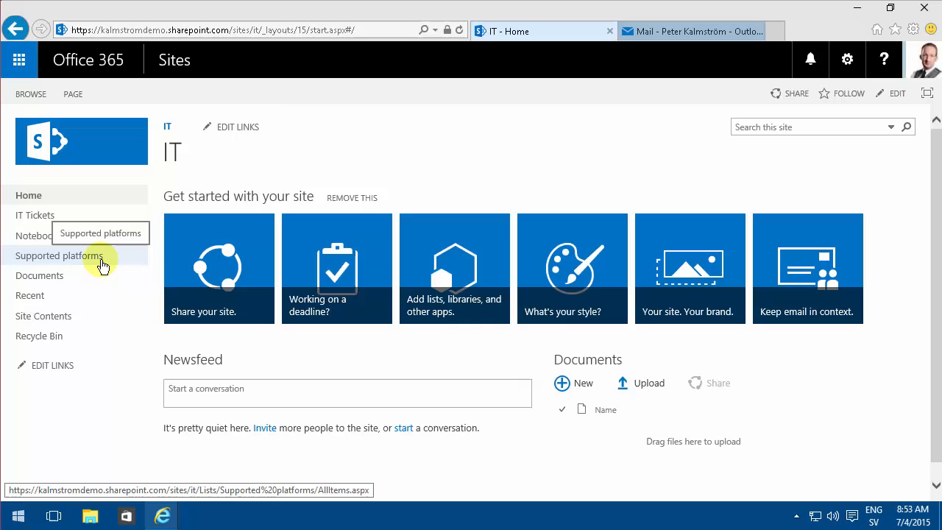
mouse_move(50, 217)
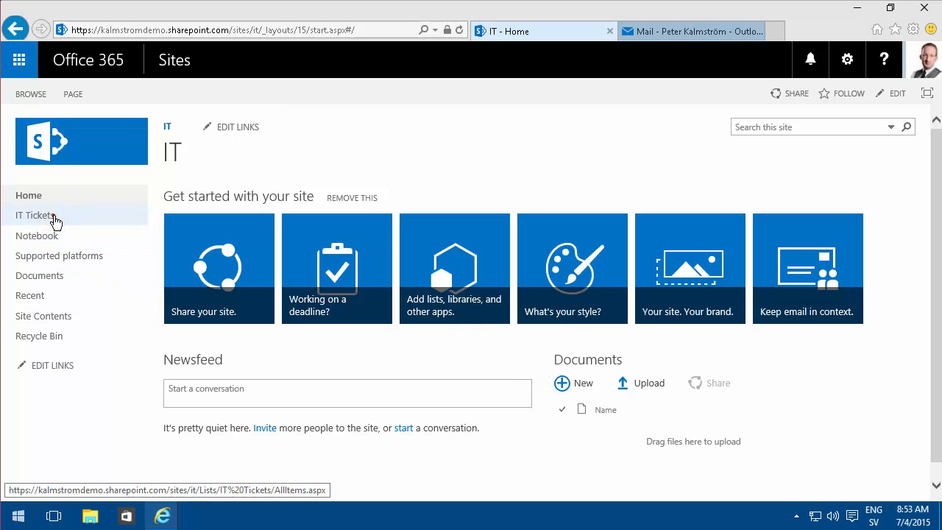
- Go to the IT Tickets list's advanced settings
click(36, 215)
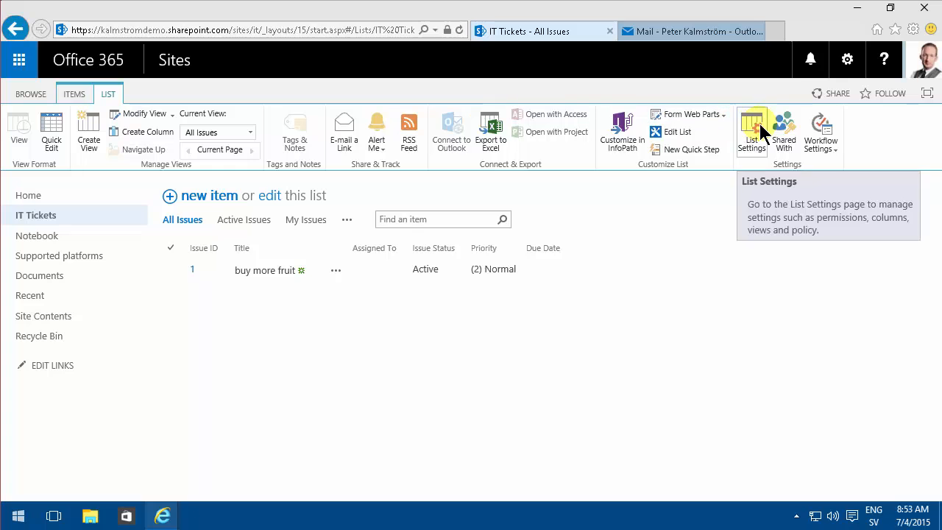
click(750, 125)
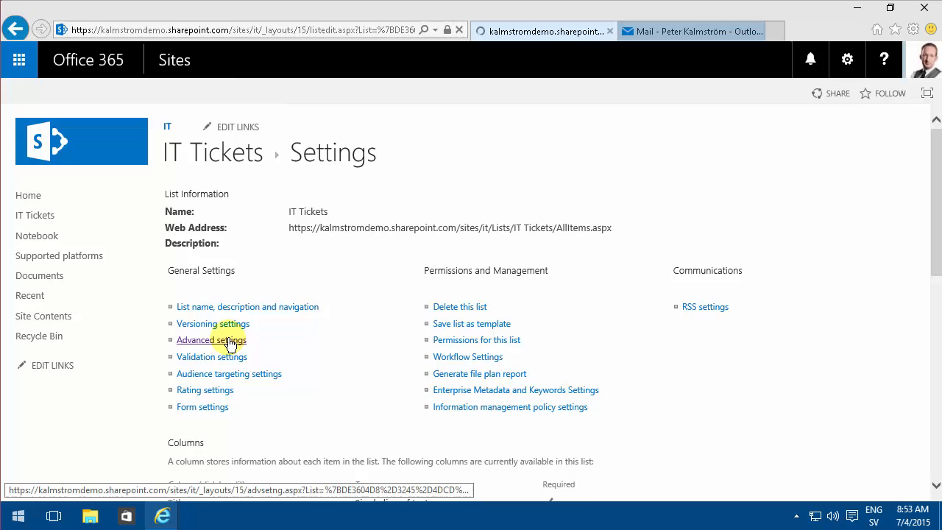
click(212, 338)
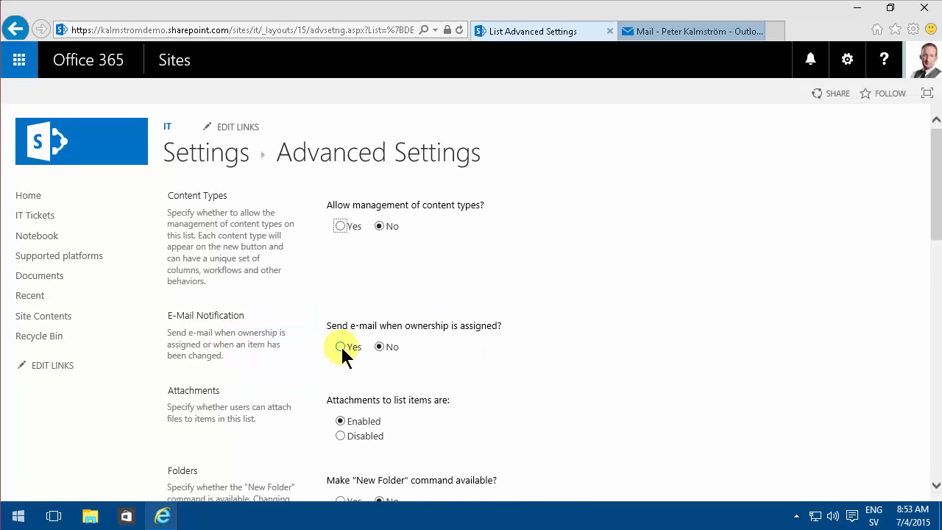
- Set 'Send e-mail when ownership is assigned' to Yes, save, and return to IT Tickets
click(340, 348)
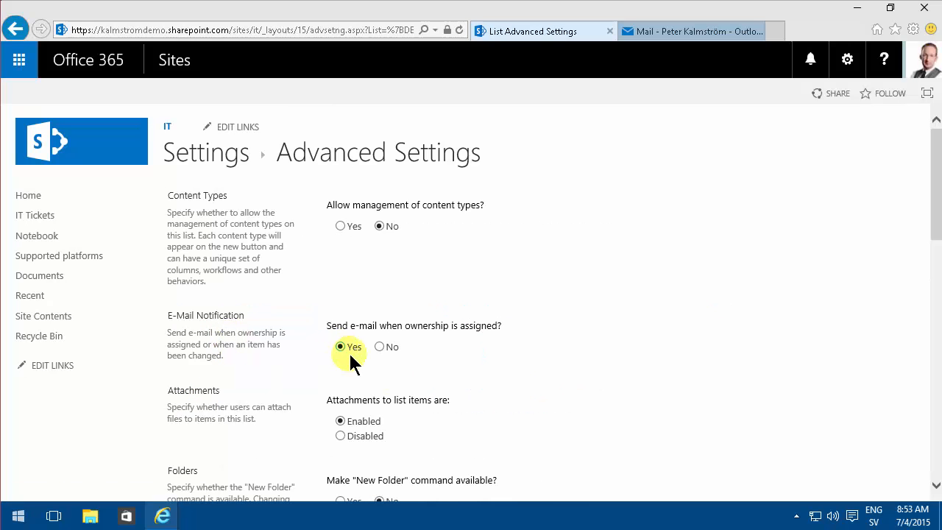
scroll(down, 3)
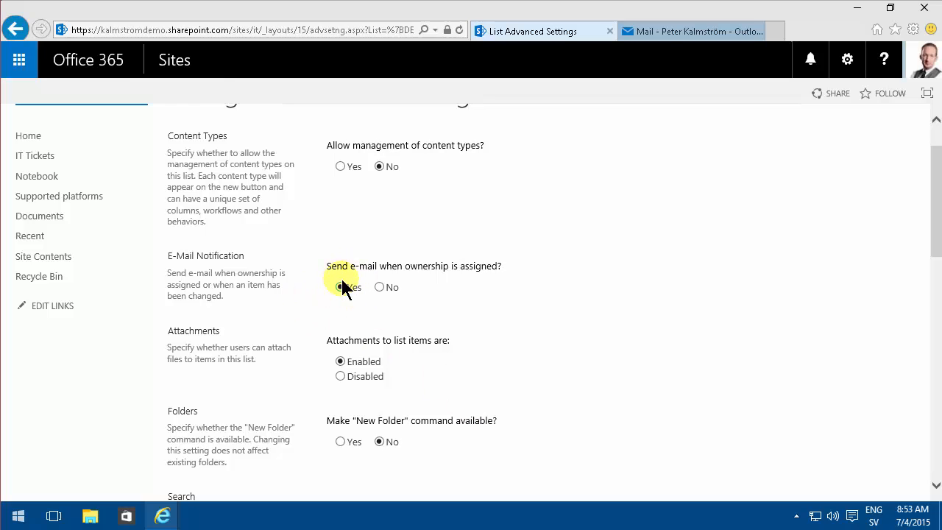
click(338, 287)
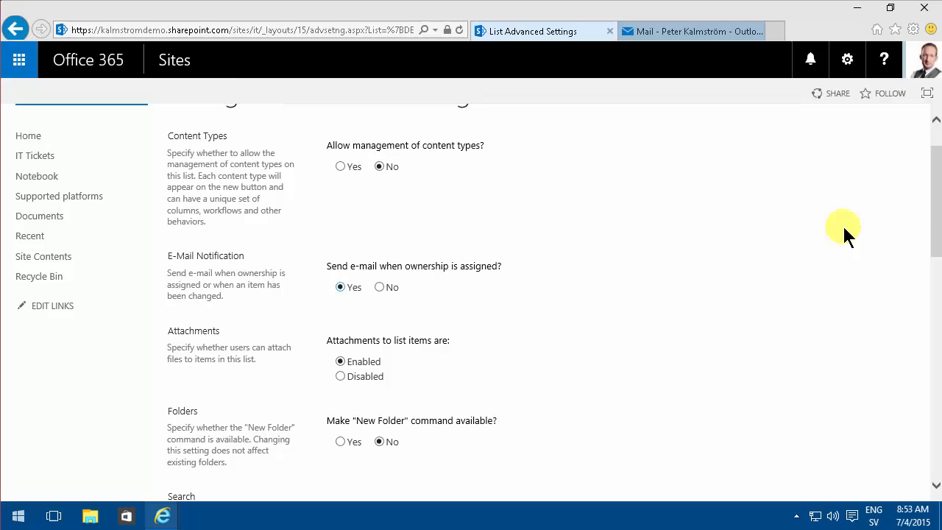
scroll(down, 3)
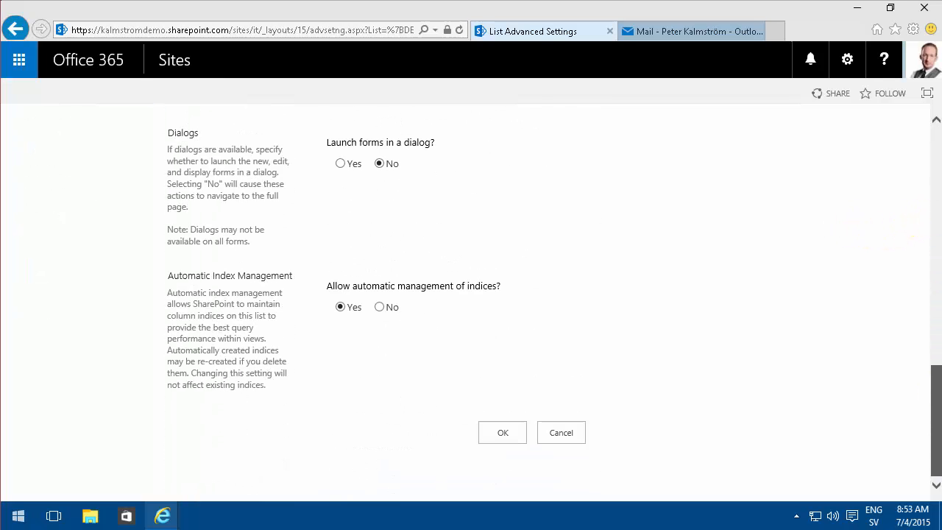
click(502, 433)
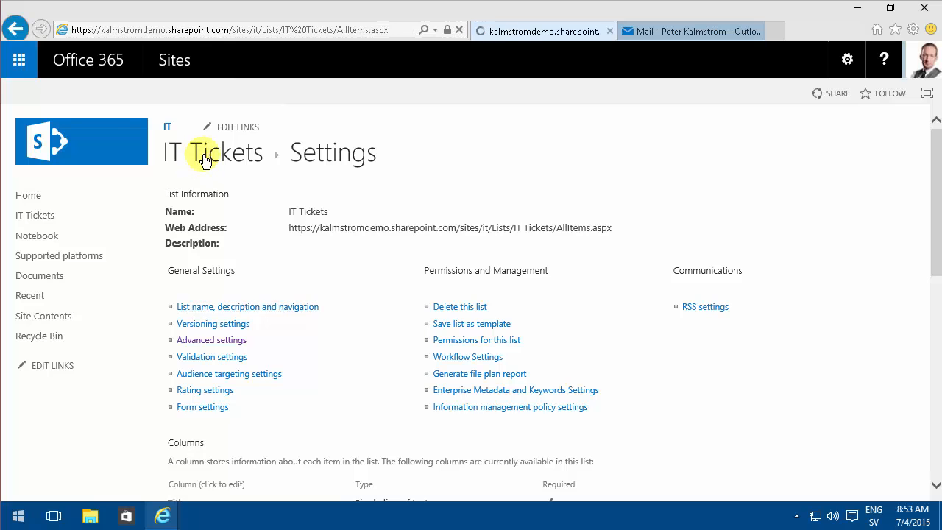
click(213, 152)
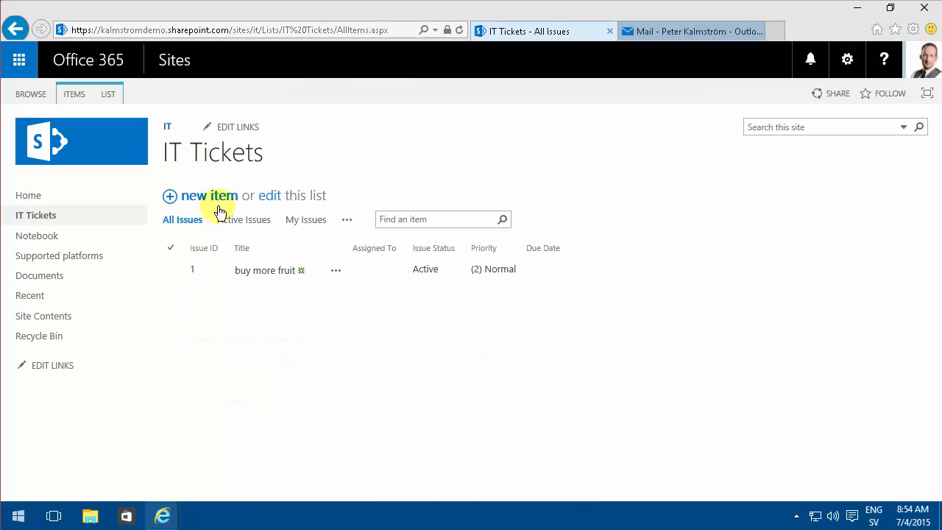
- Create ticket 'Buy veggies' assigned to peter, category Software, due 7/5/2015, and save it
click(208, 194)
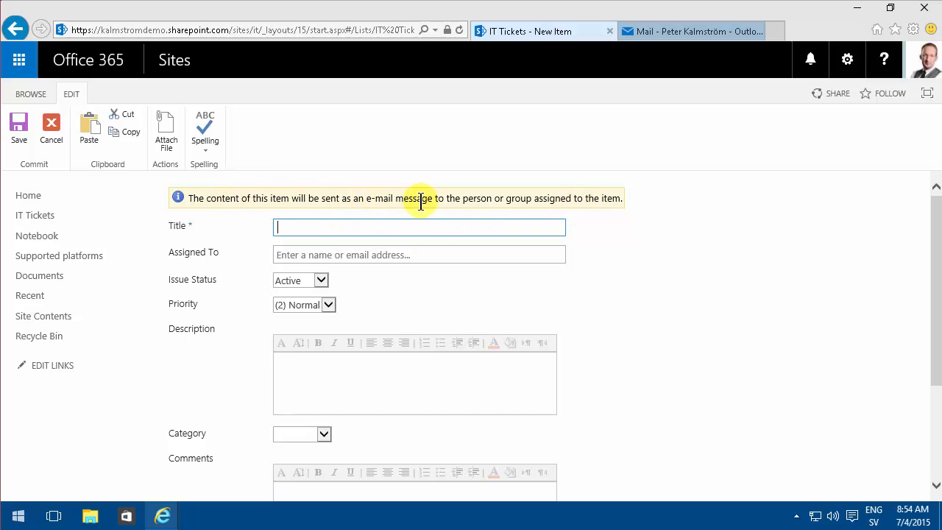
mouse_move(515, 203)
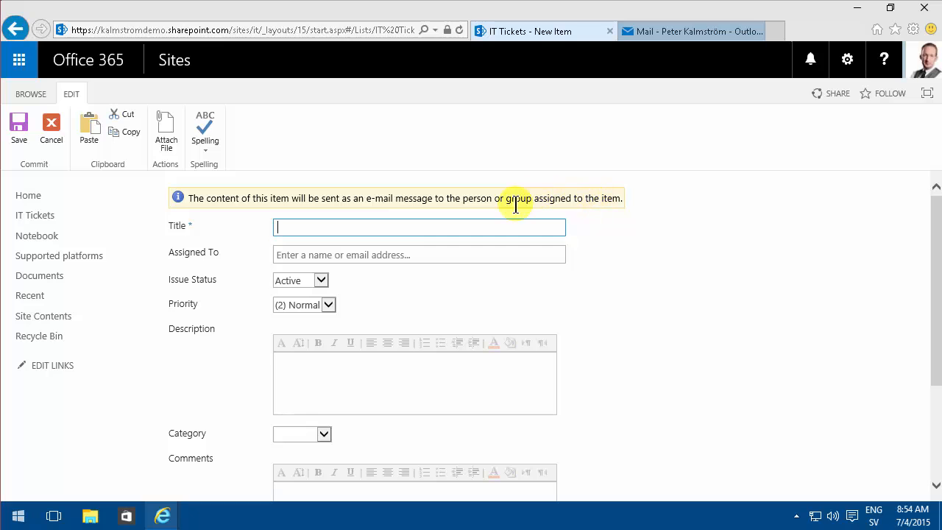
text(Buy)
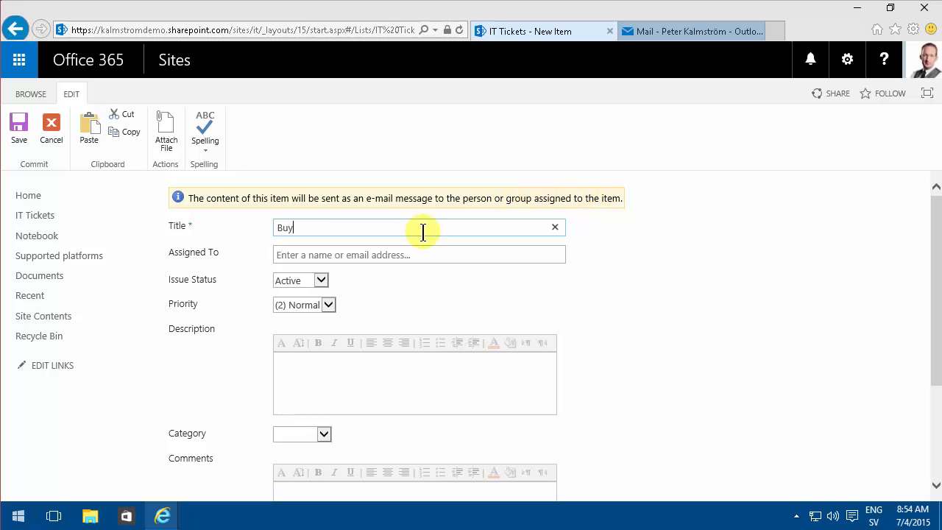
text(veggies)
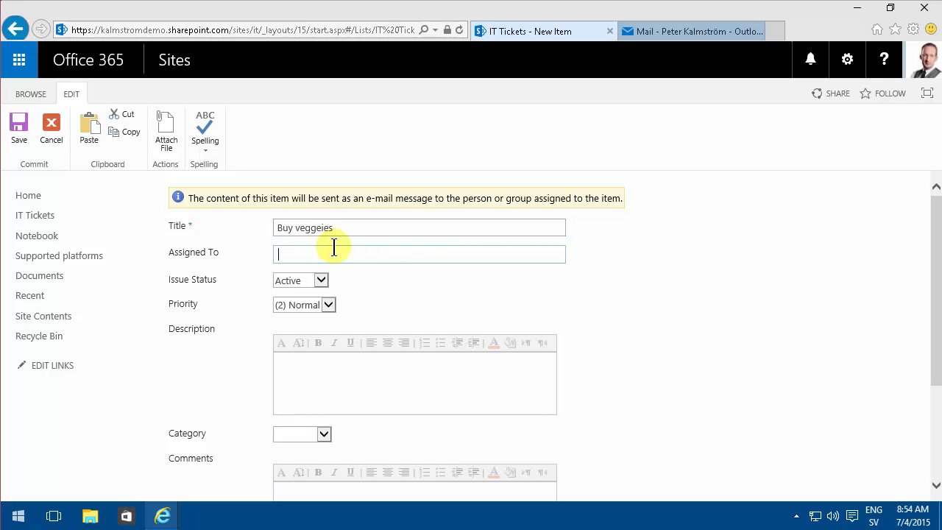
text(peter)
click(414, 383)
text(Tomatoes are not actually a veggie!)
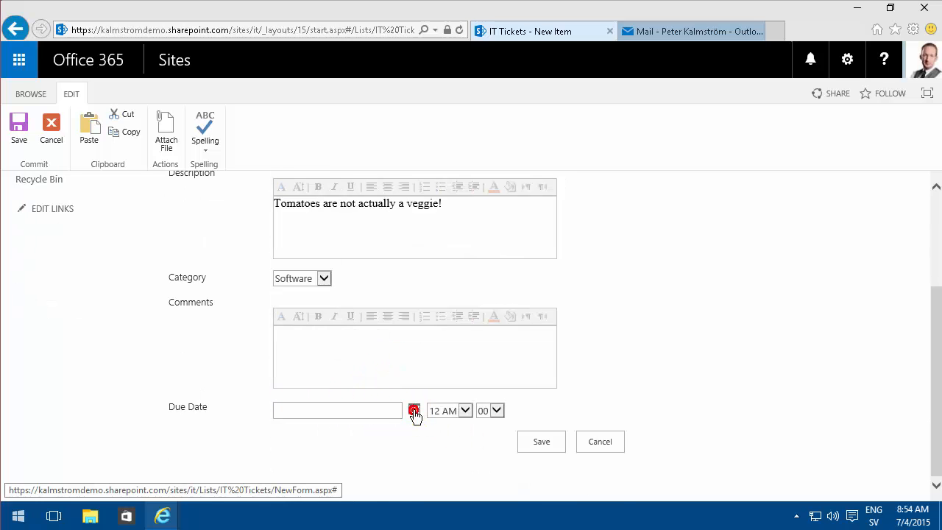
click(413, 409)
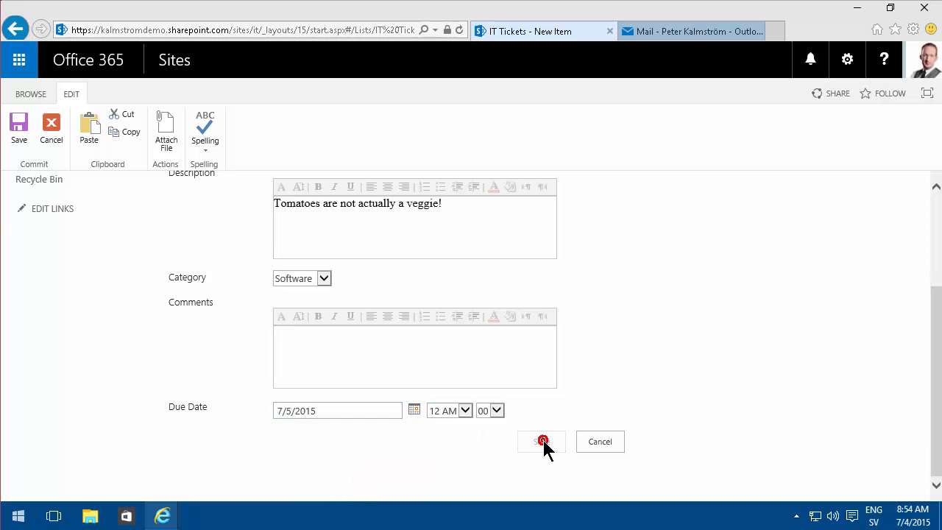
click(540, 442)
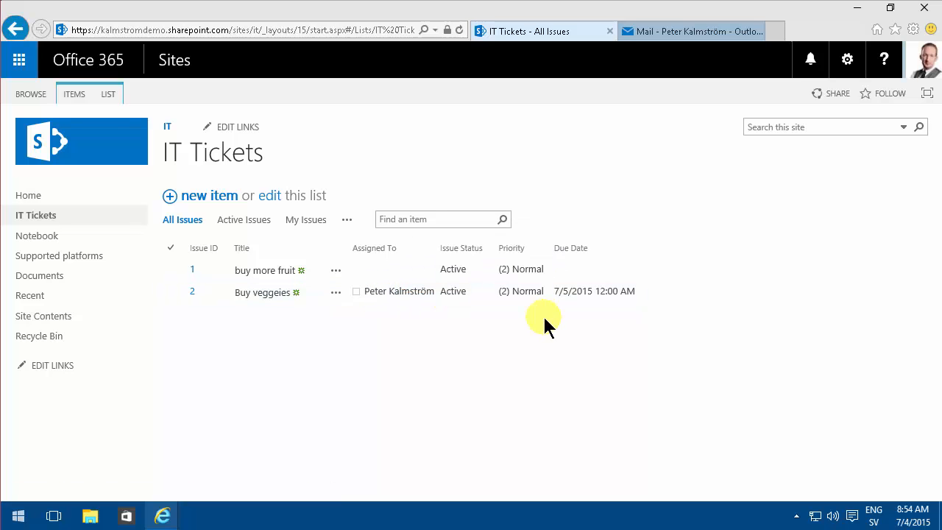
- Switch to Outlook and refresh the inbox to see the 'Buy veggies has been assigned to you' mail
click(692, 31)
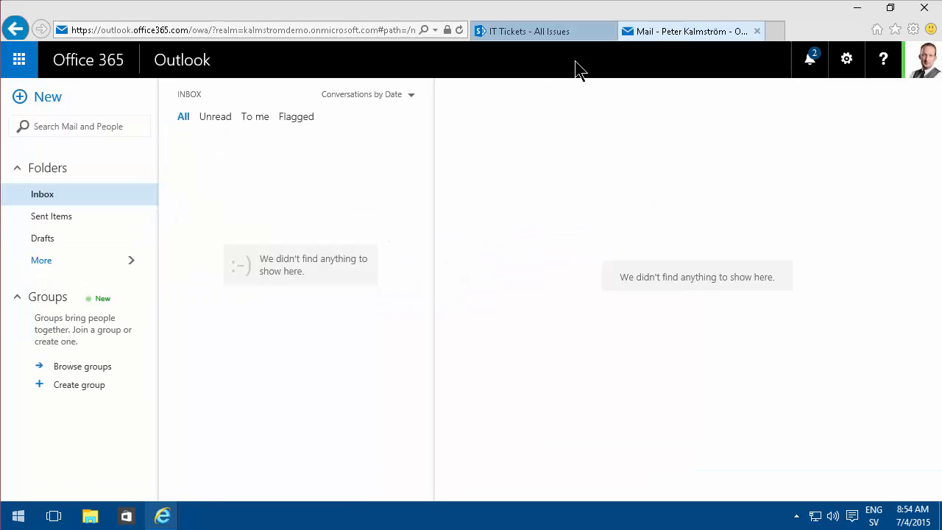
mouse_move(456, 29)
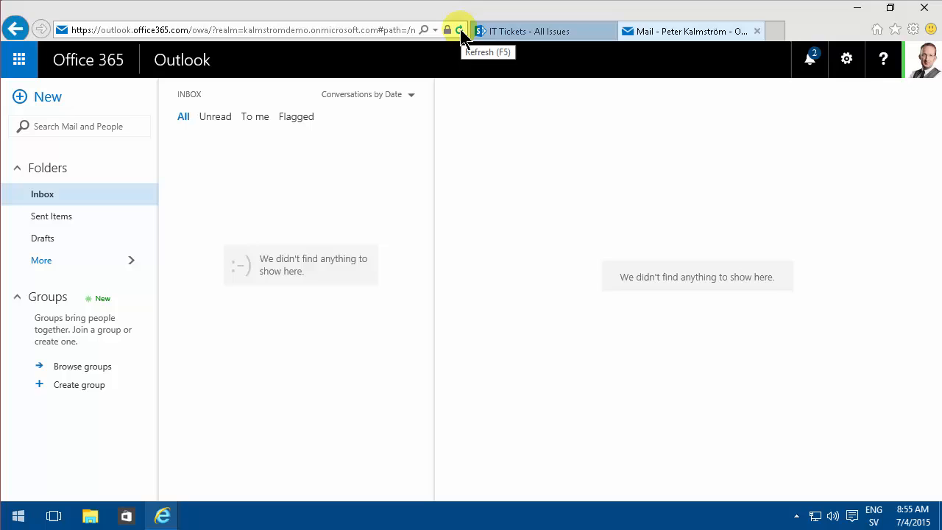
click(462, 29)
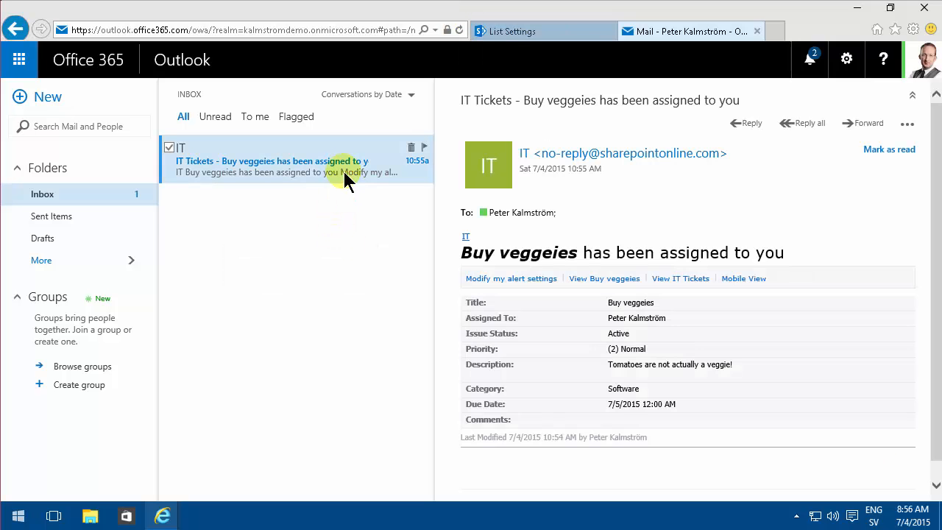
mouse_move(465, 247)
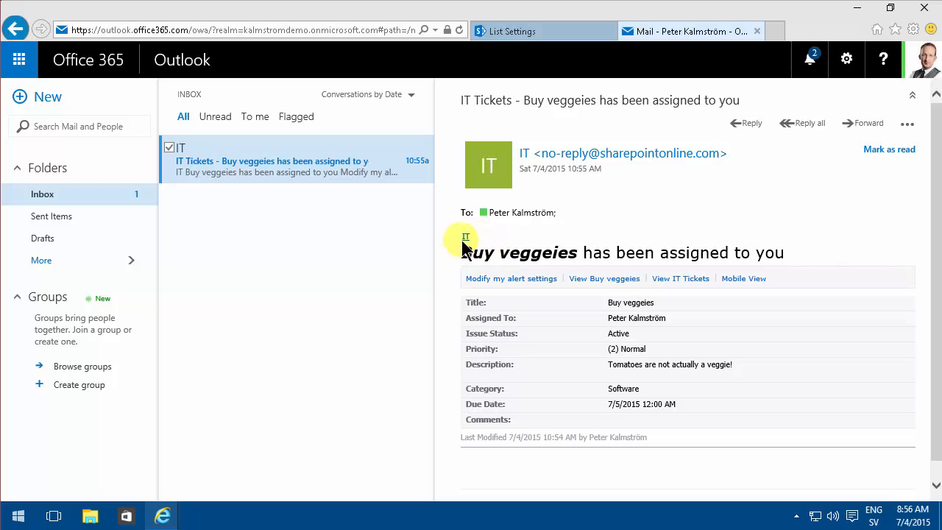
mouse_move(542, 272)
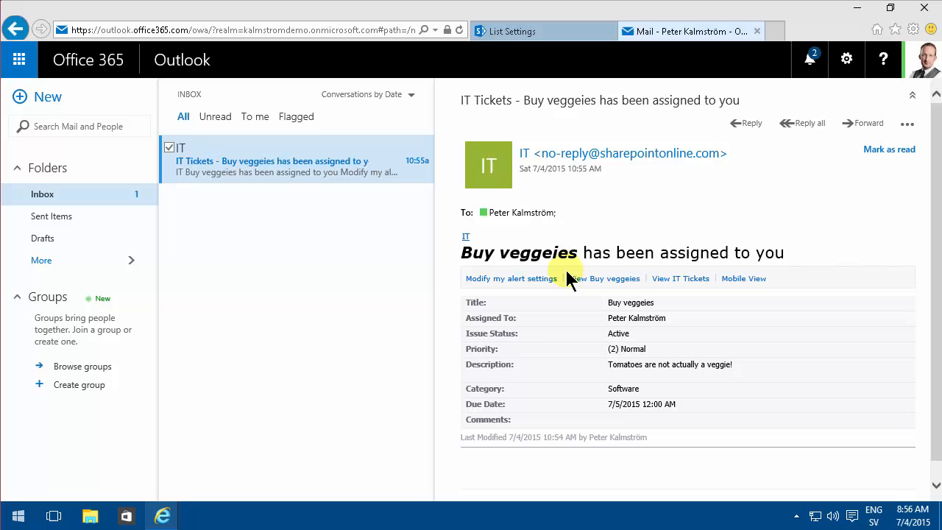
mouse_move(627, 358)
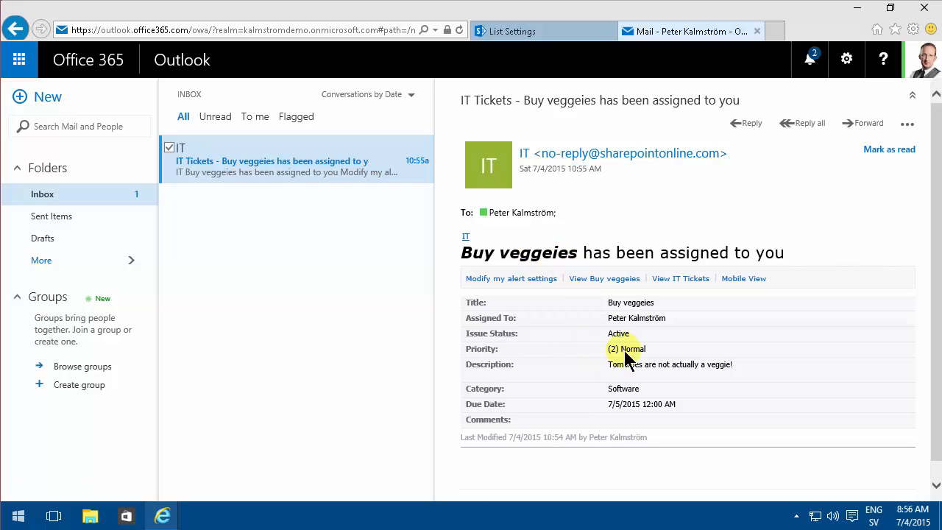
mouse_move(639, 430)
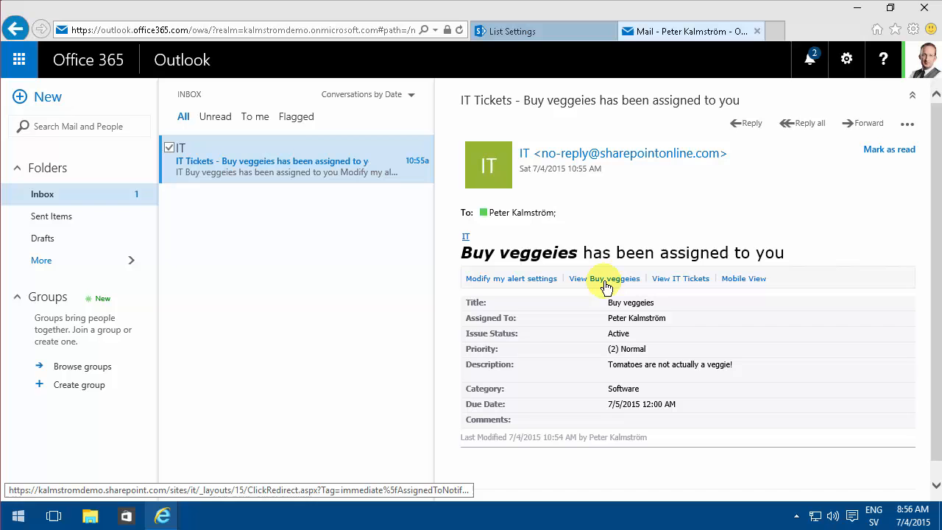
mouse_move(645, 348)
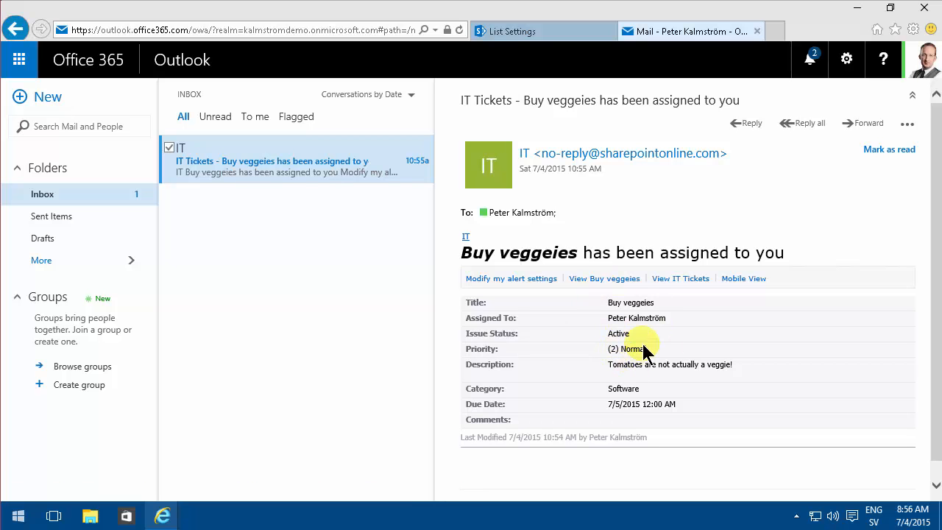
mouse_move(550, 62)
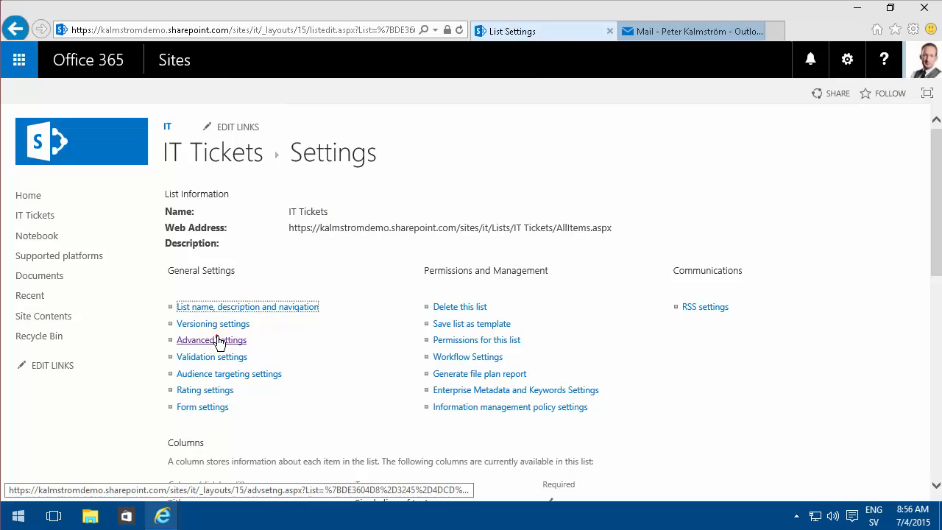
- Confirm ownership e-mail is Yes in advanced settings, then return to the Outlook notification
click(212, 340)
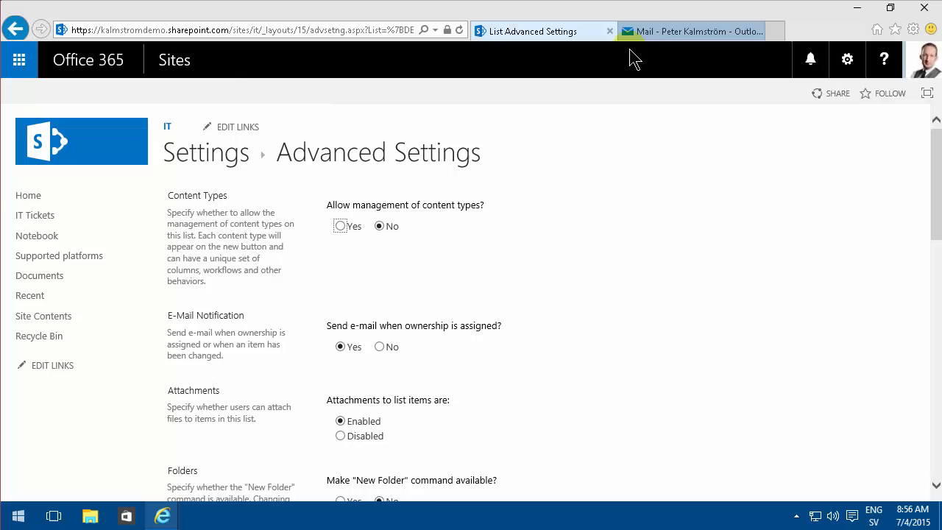
click(699, 29)
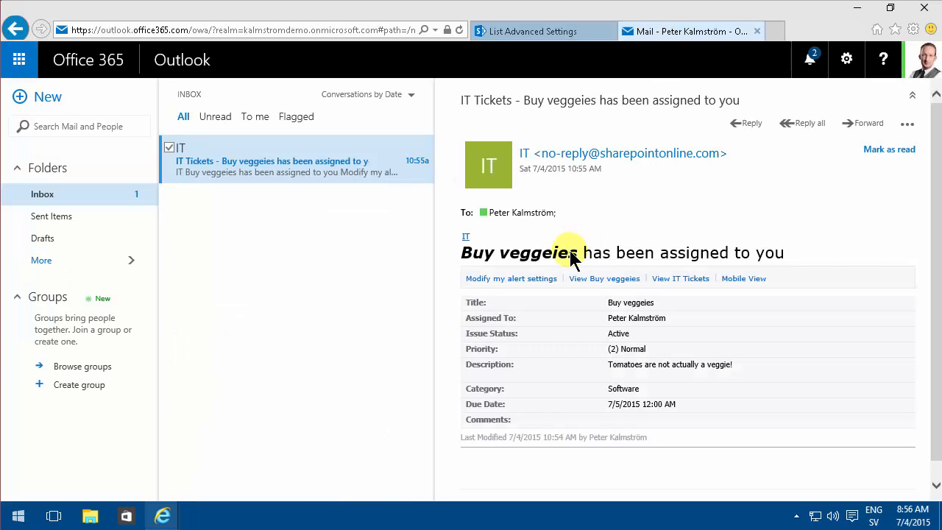
mouse_move(566, 269)
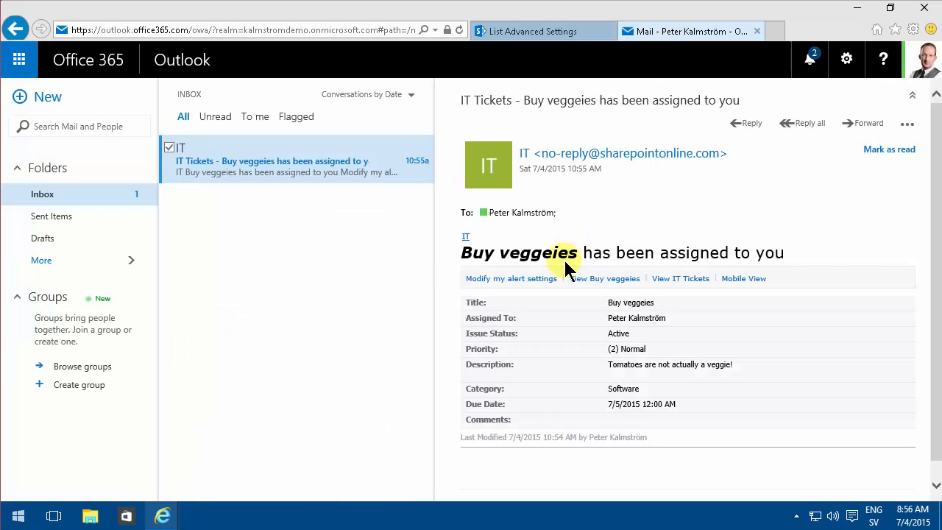
mouse_move(550, 309)
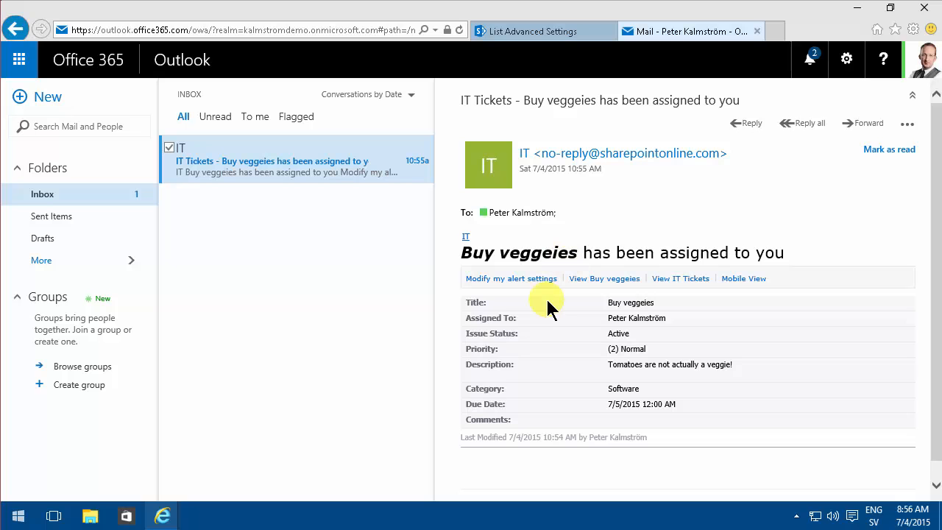